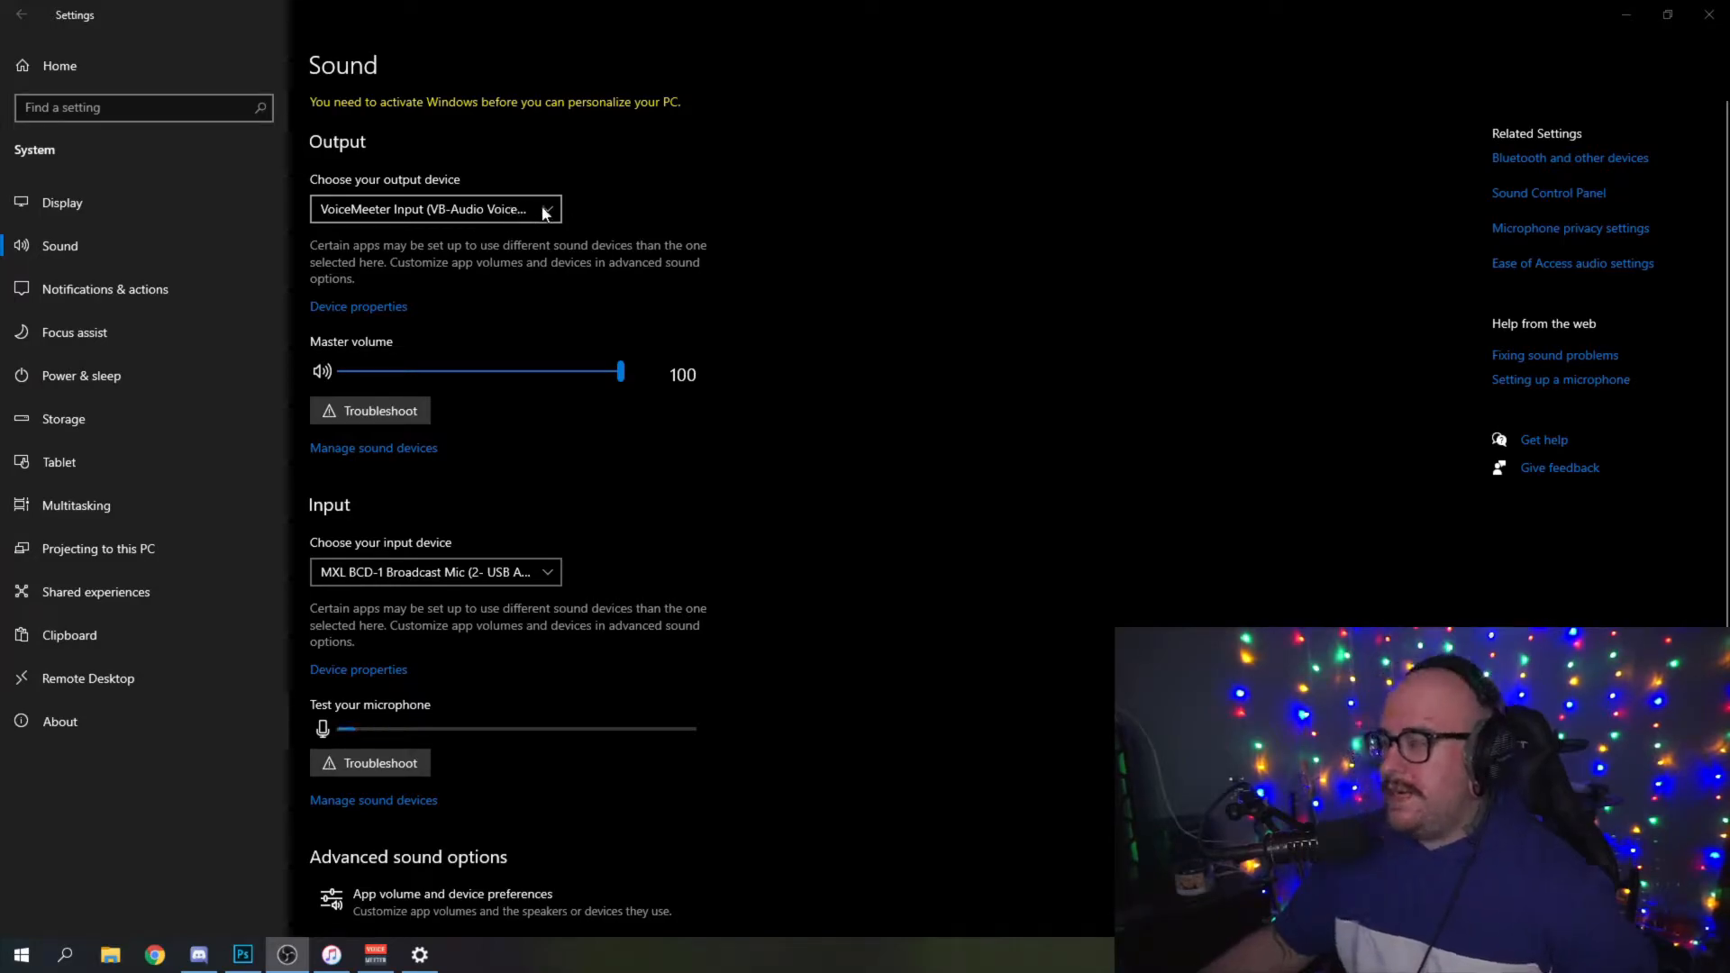
# Keep VoiceMeeter Input as the Windows system output device.
pyautogui.click(434, 209)
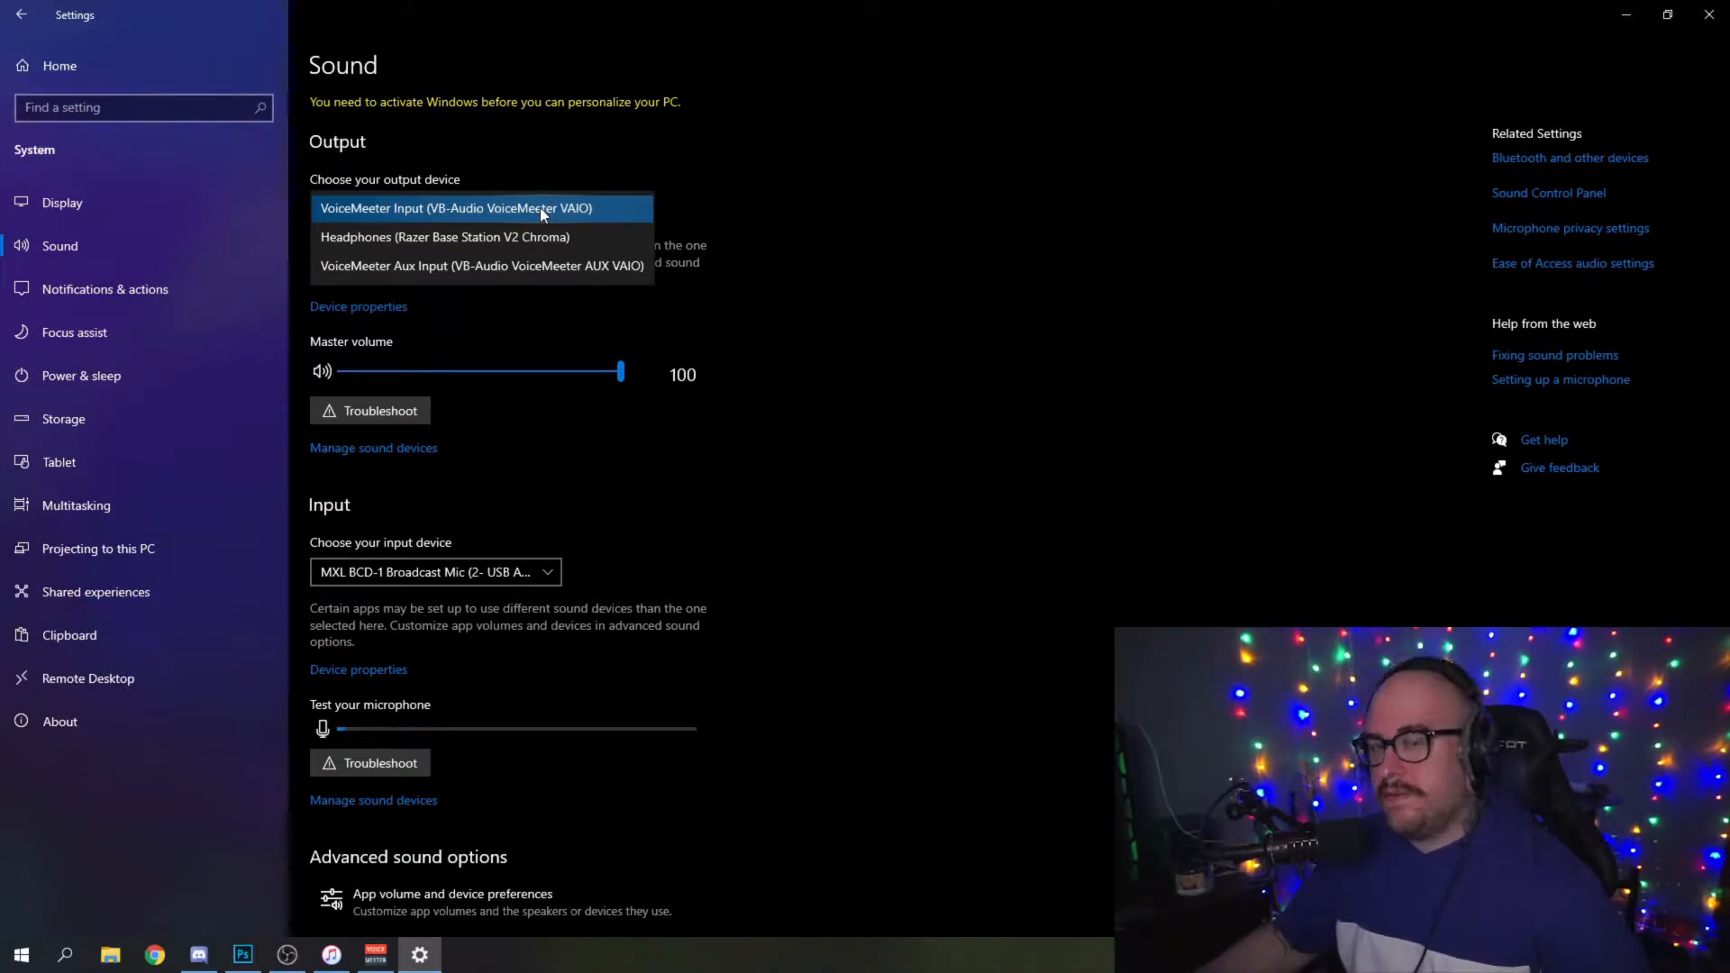
pyautogui.click(375, 955)
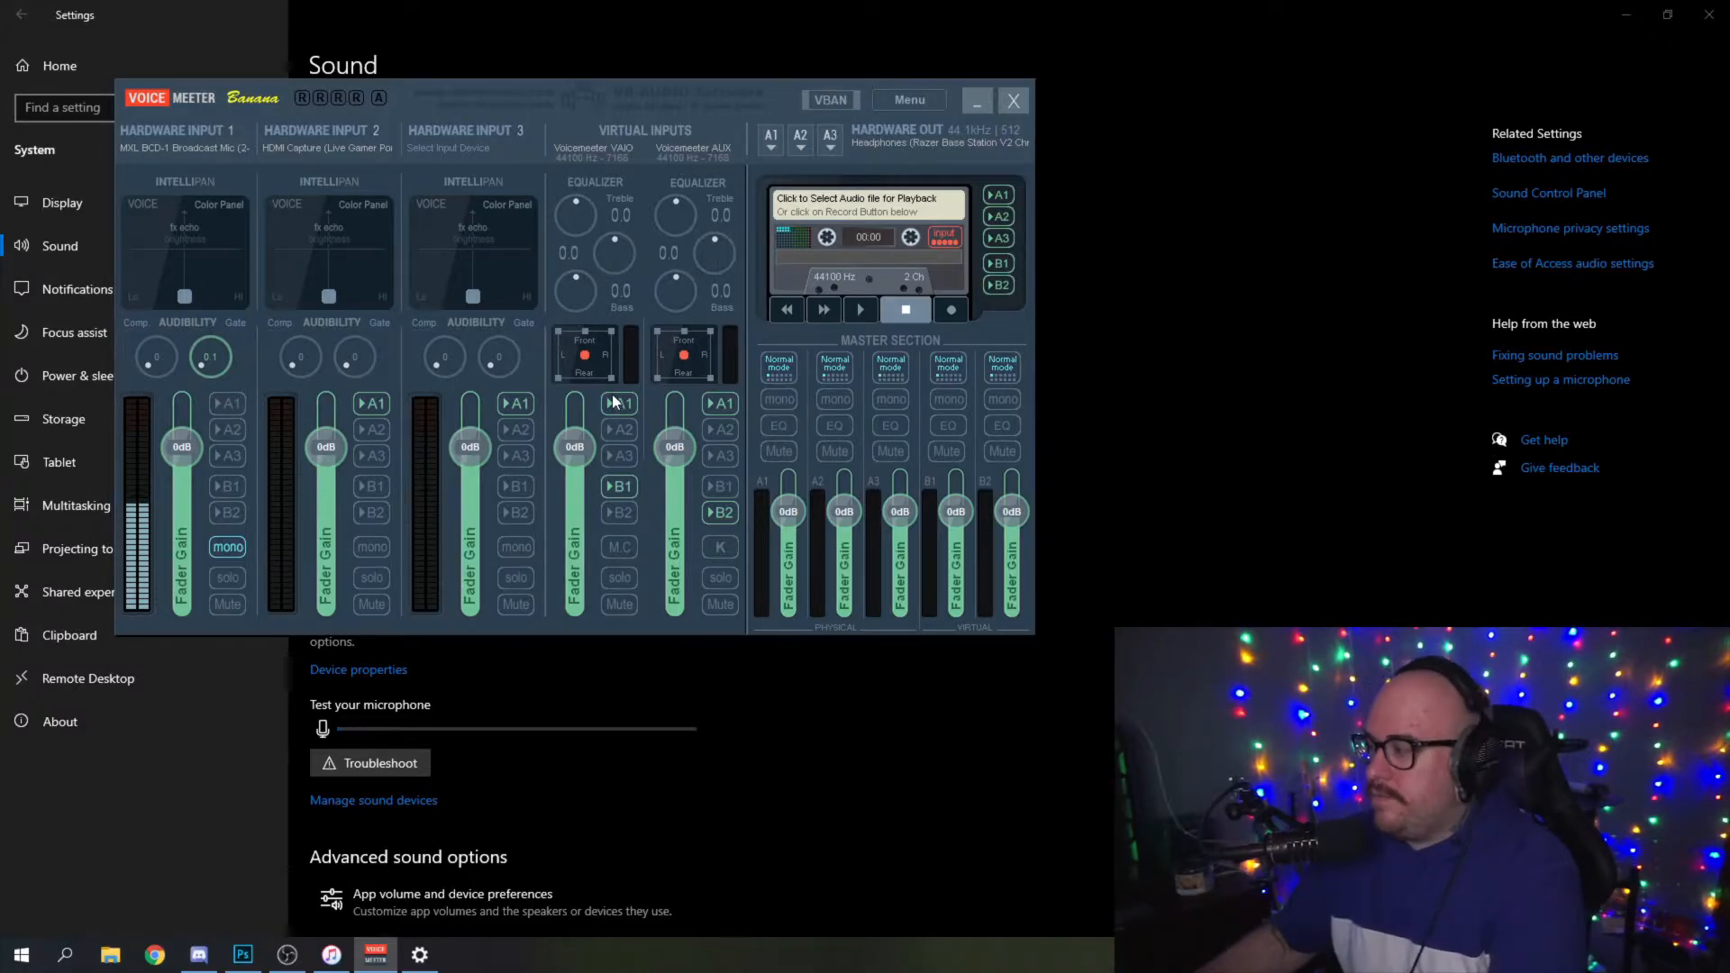
pyautogui.moveTo(627, 348)
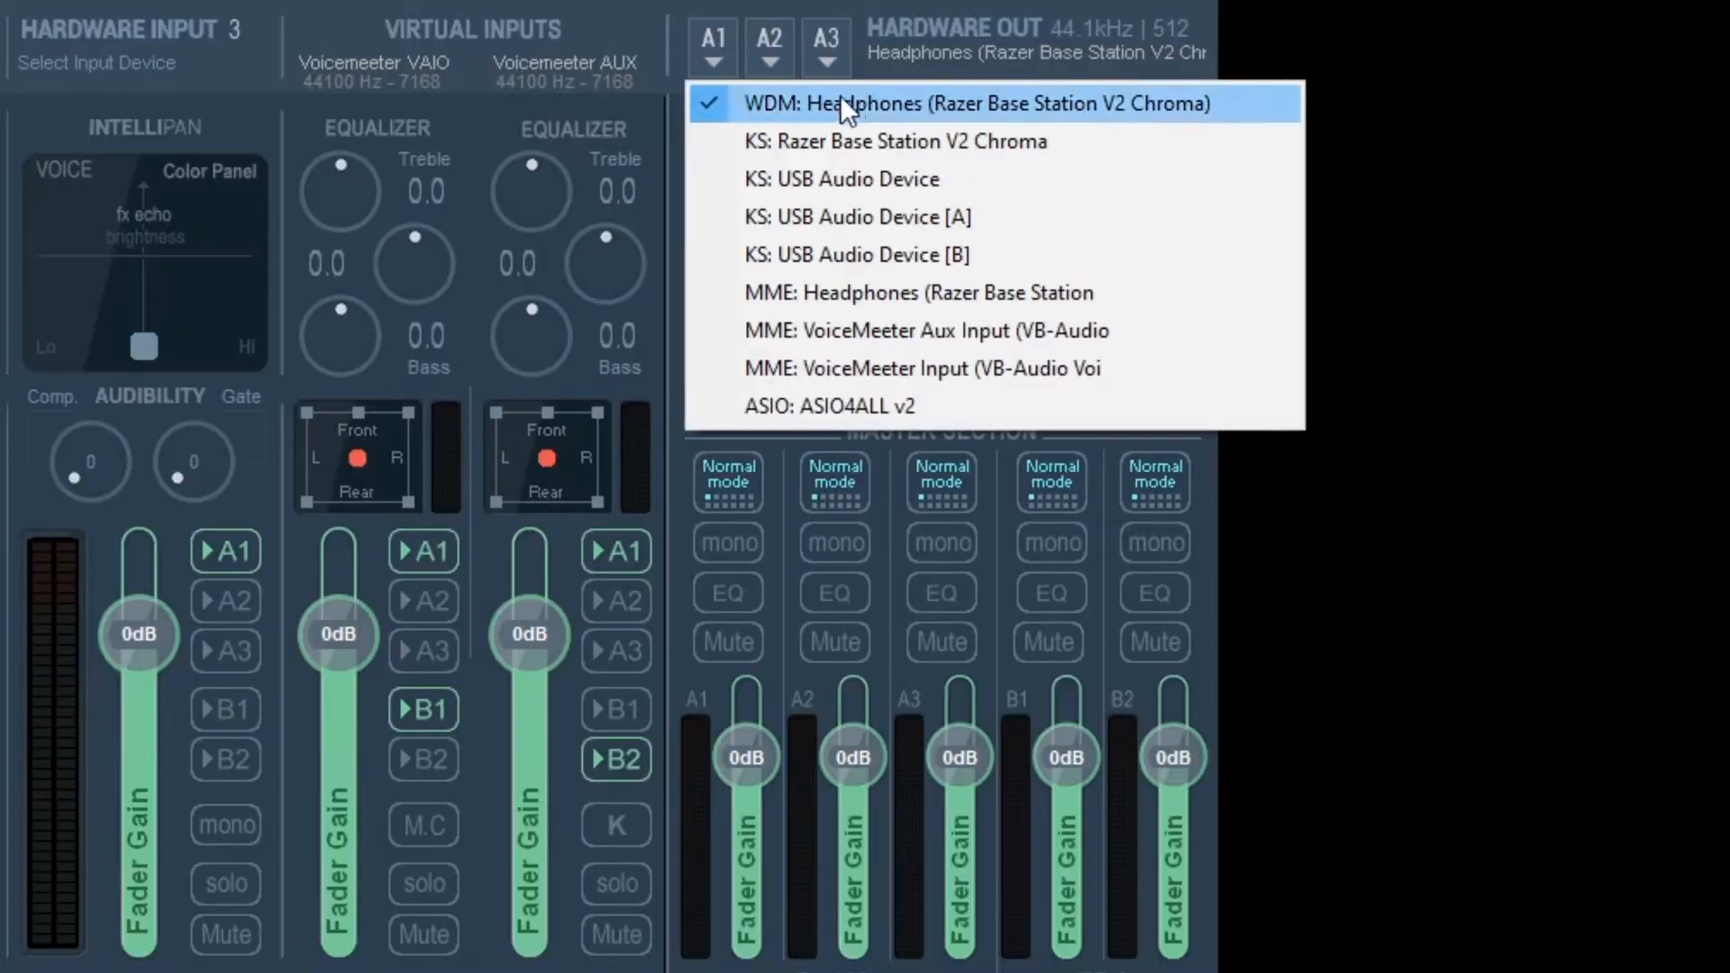
pyautogui.moveTo(899, 115)
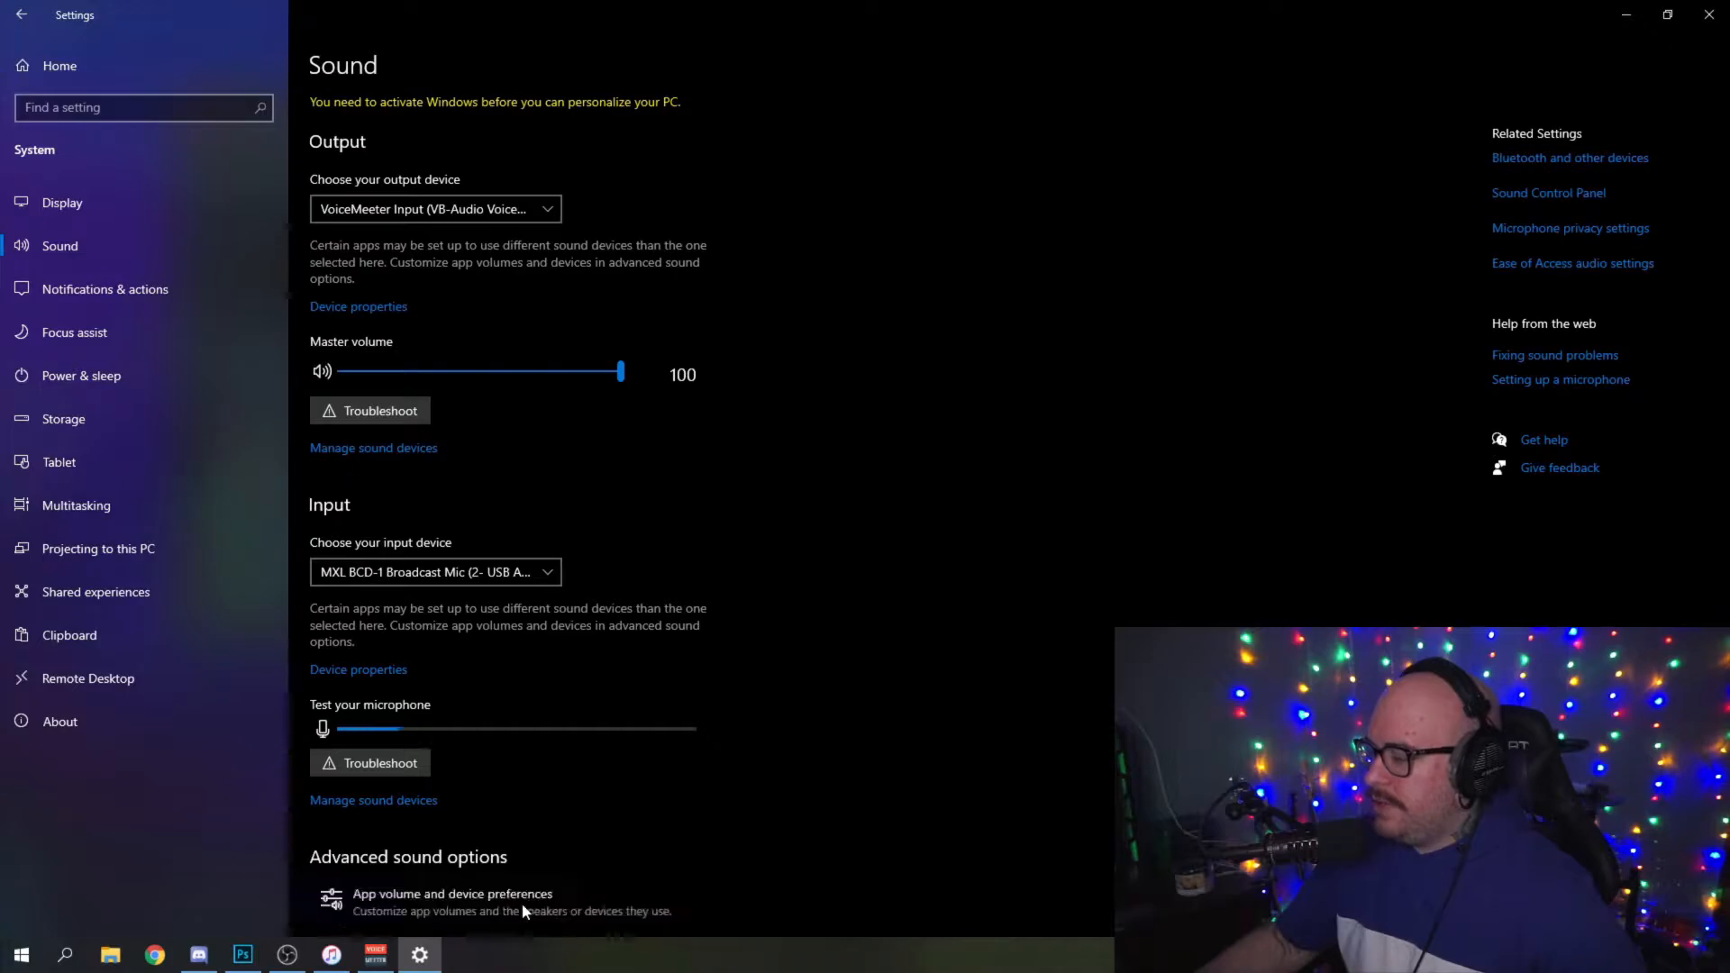
# Route iTunes output to VoiceMeeter Aux Input in app volume preferences, then return to the Sound page.
pyautogui.click(452, 894)
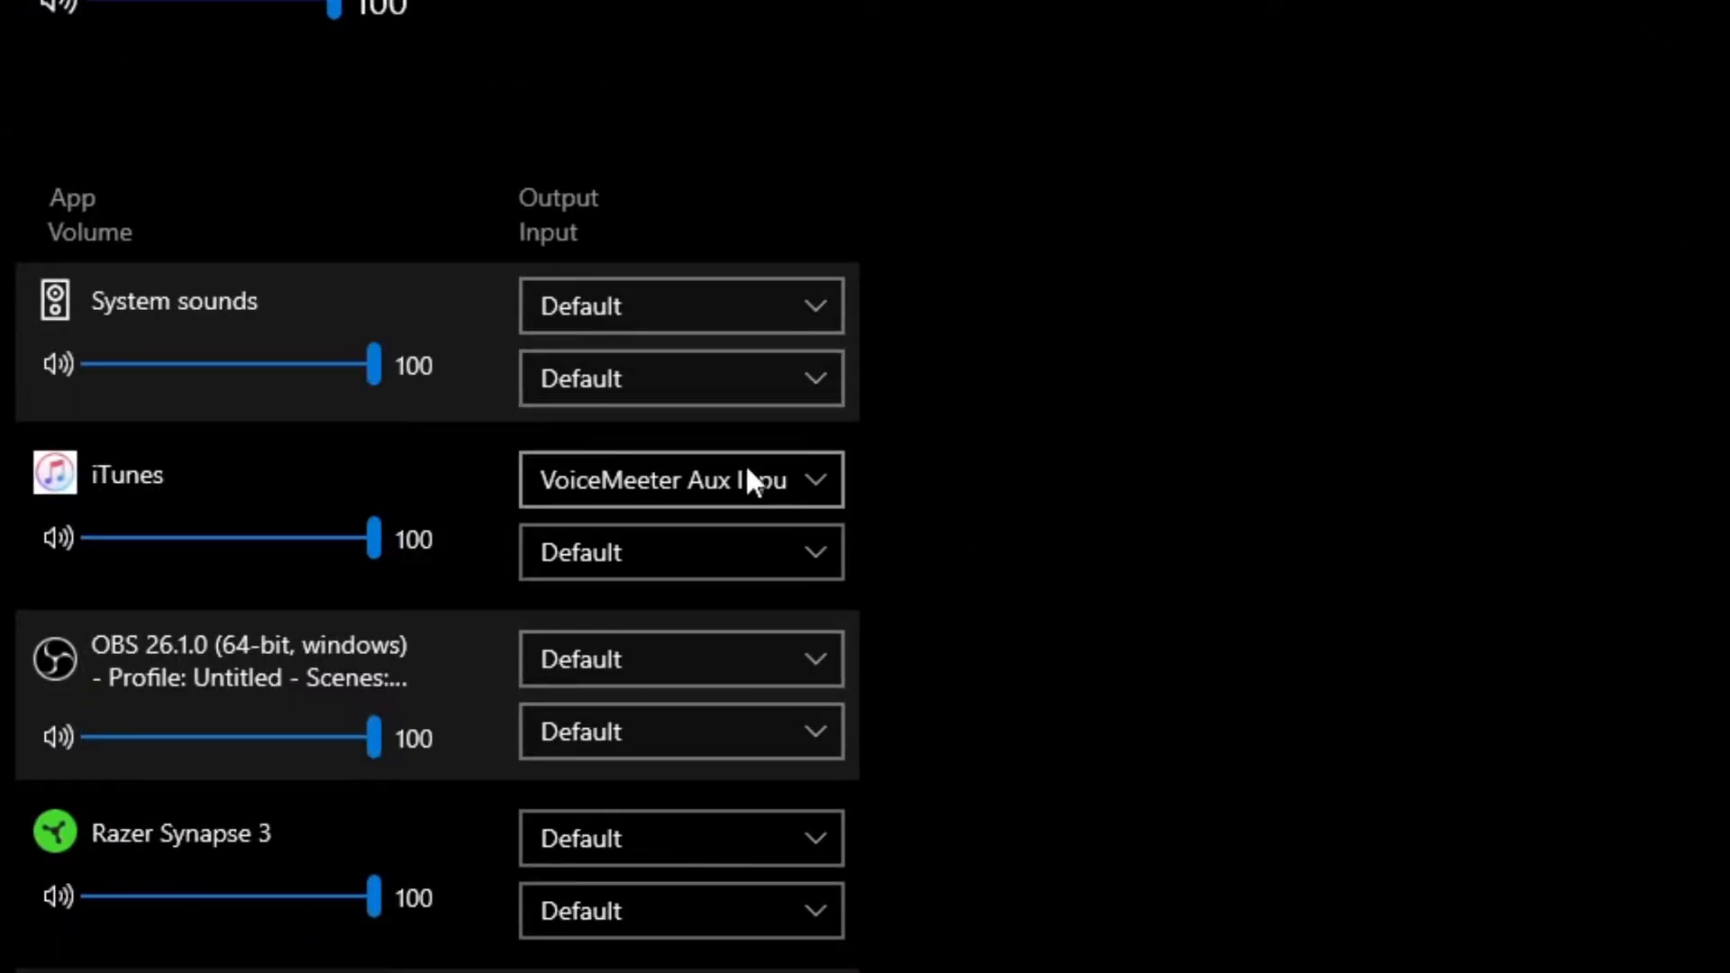
pyautogui.click(681, 480)
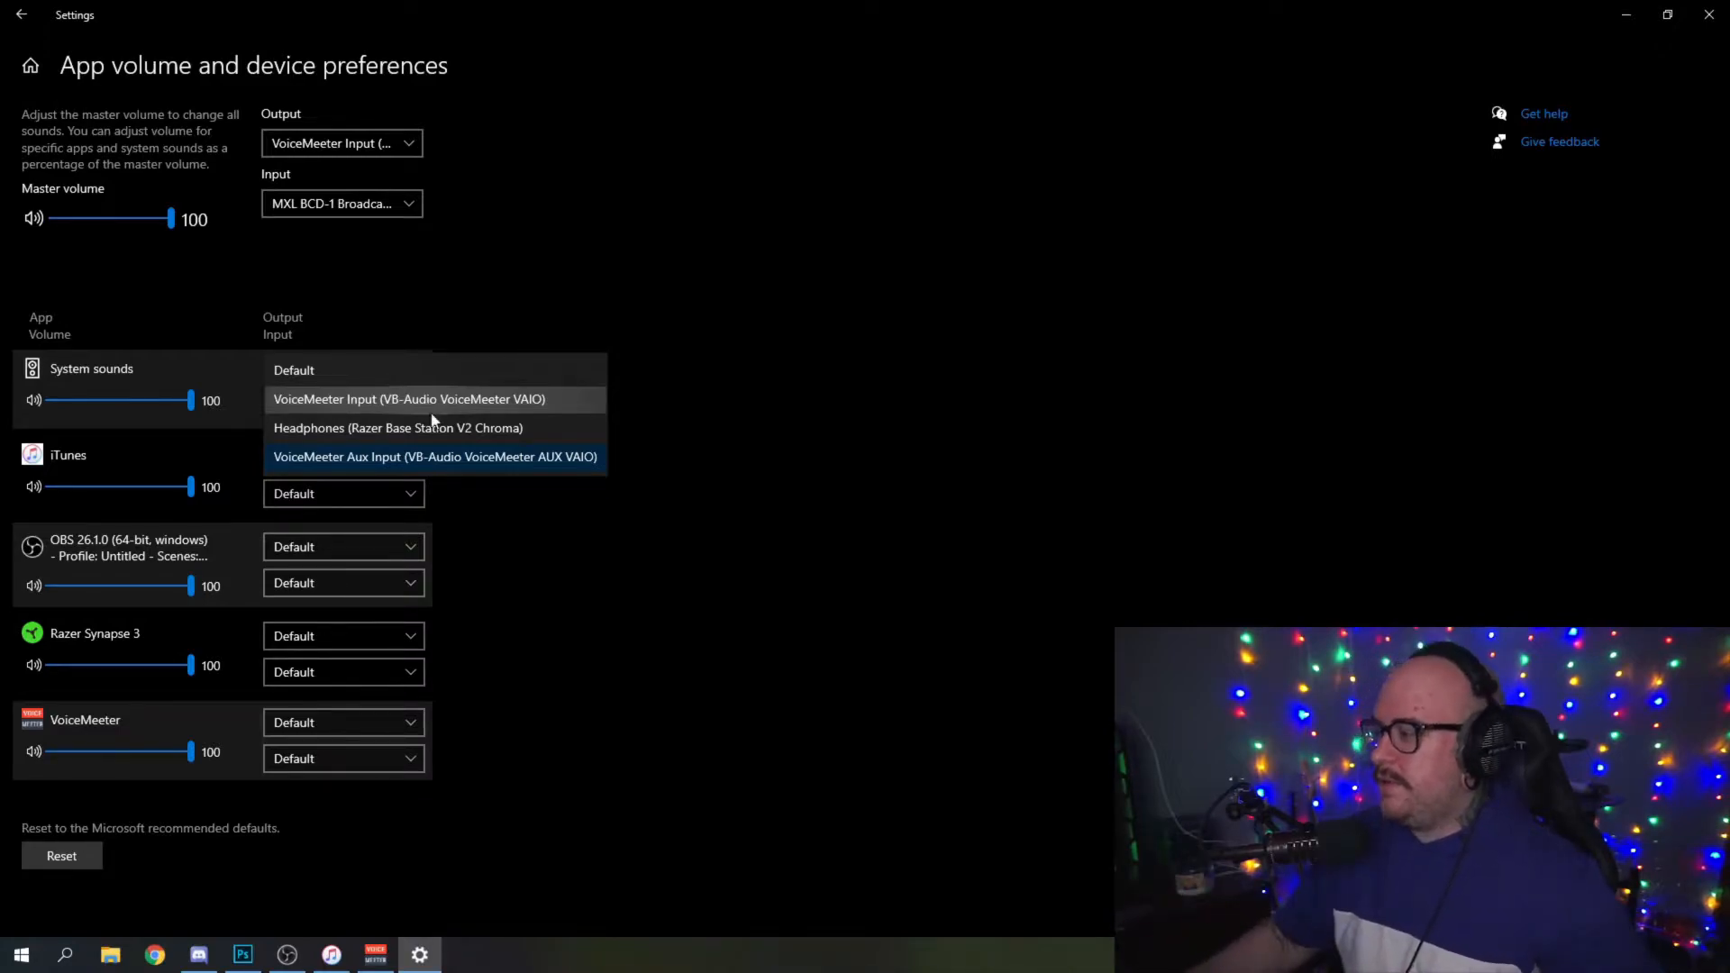
pyautogui.click(434, 456)
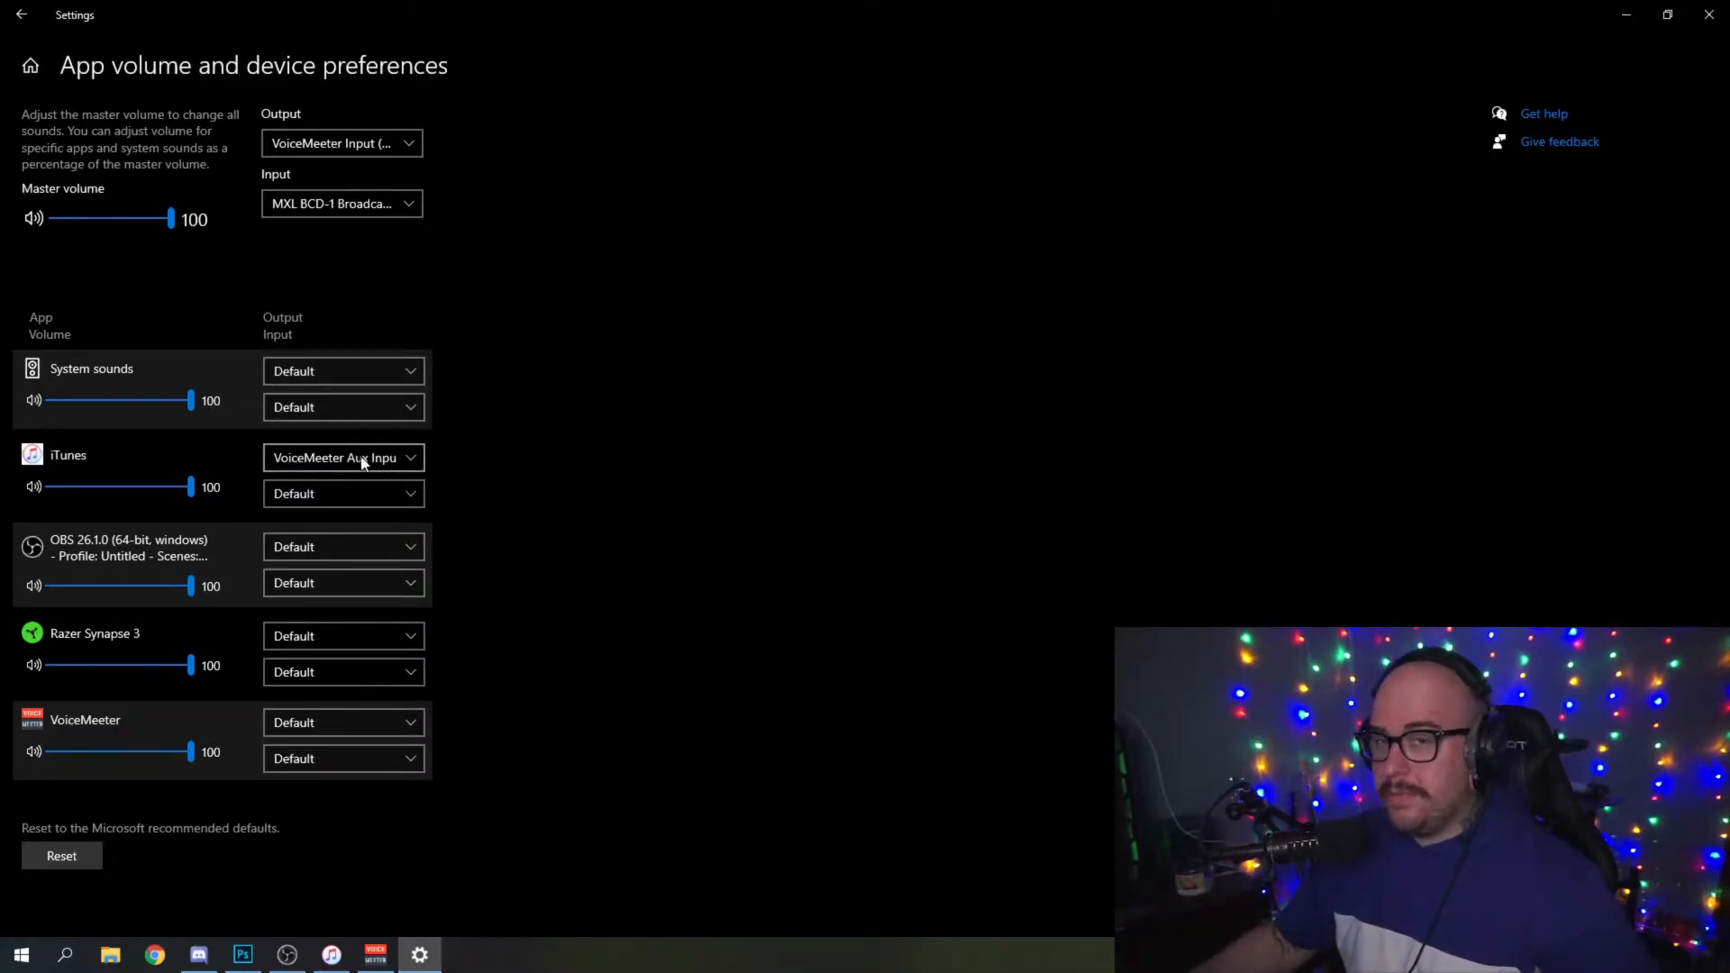
pyautogui.click(20, 14)
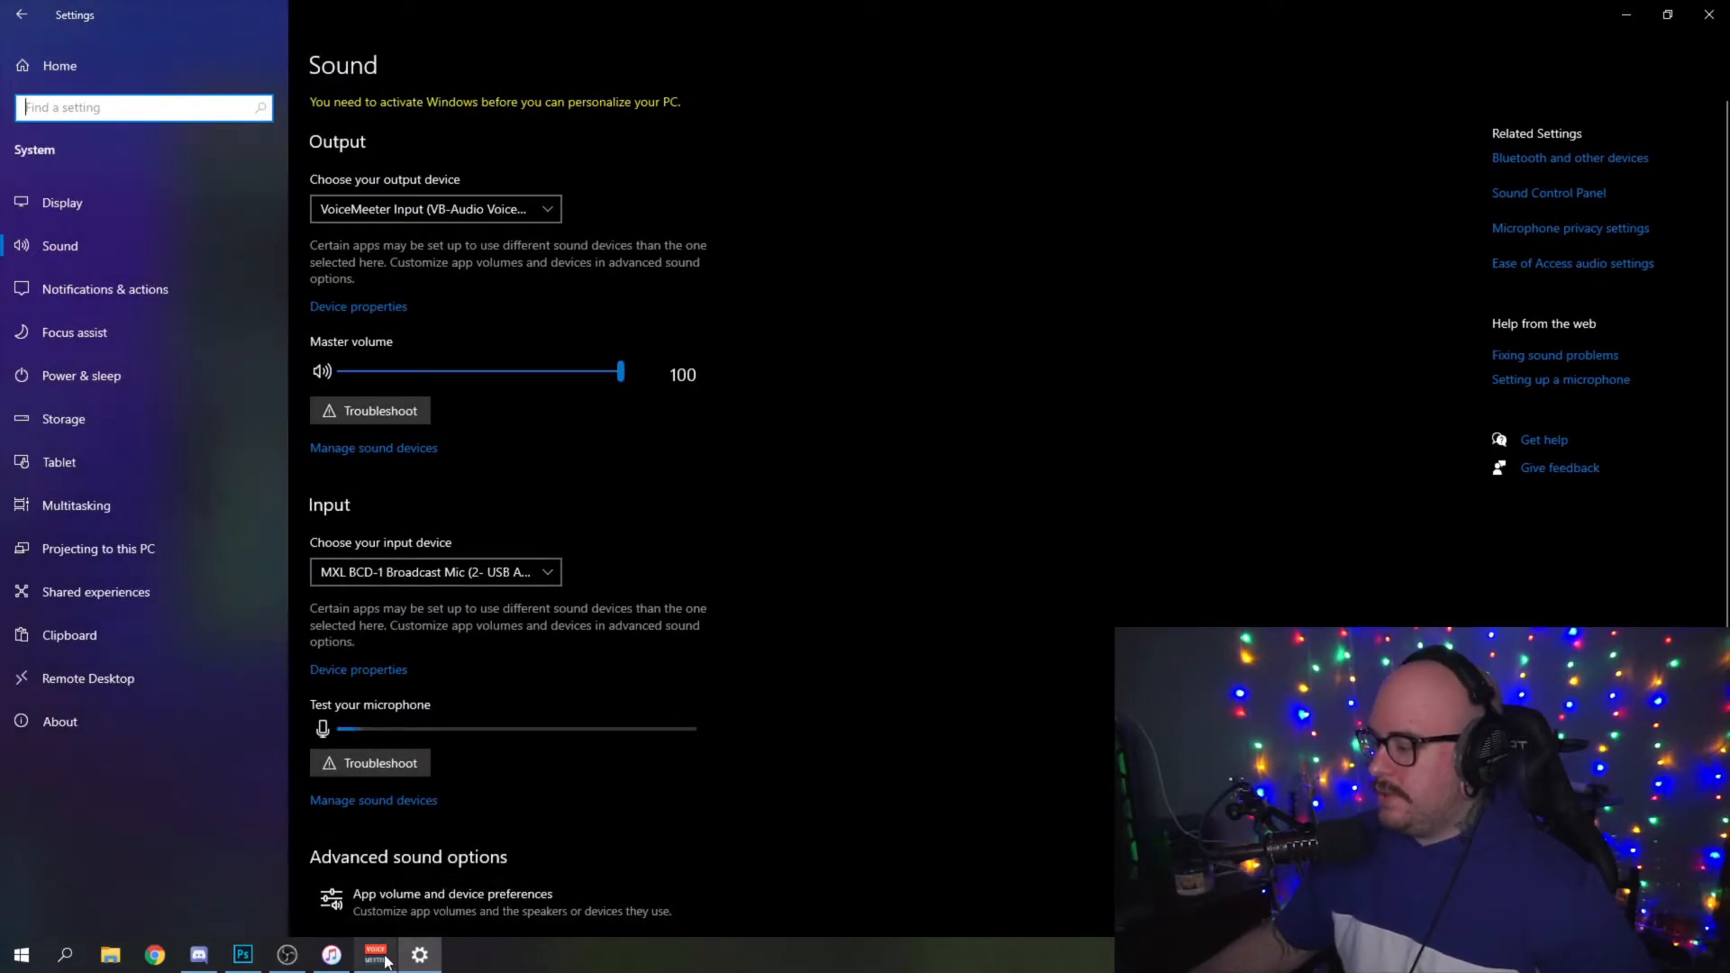
# Restore the VoiceMeeter mixer to review the virtual inputs routed to A1.
pyautogui.click(377, 953)
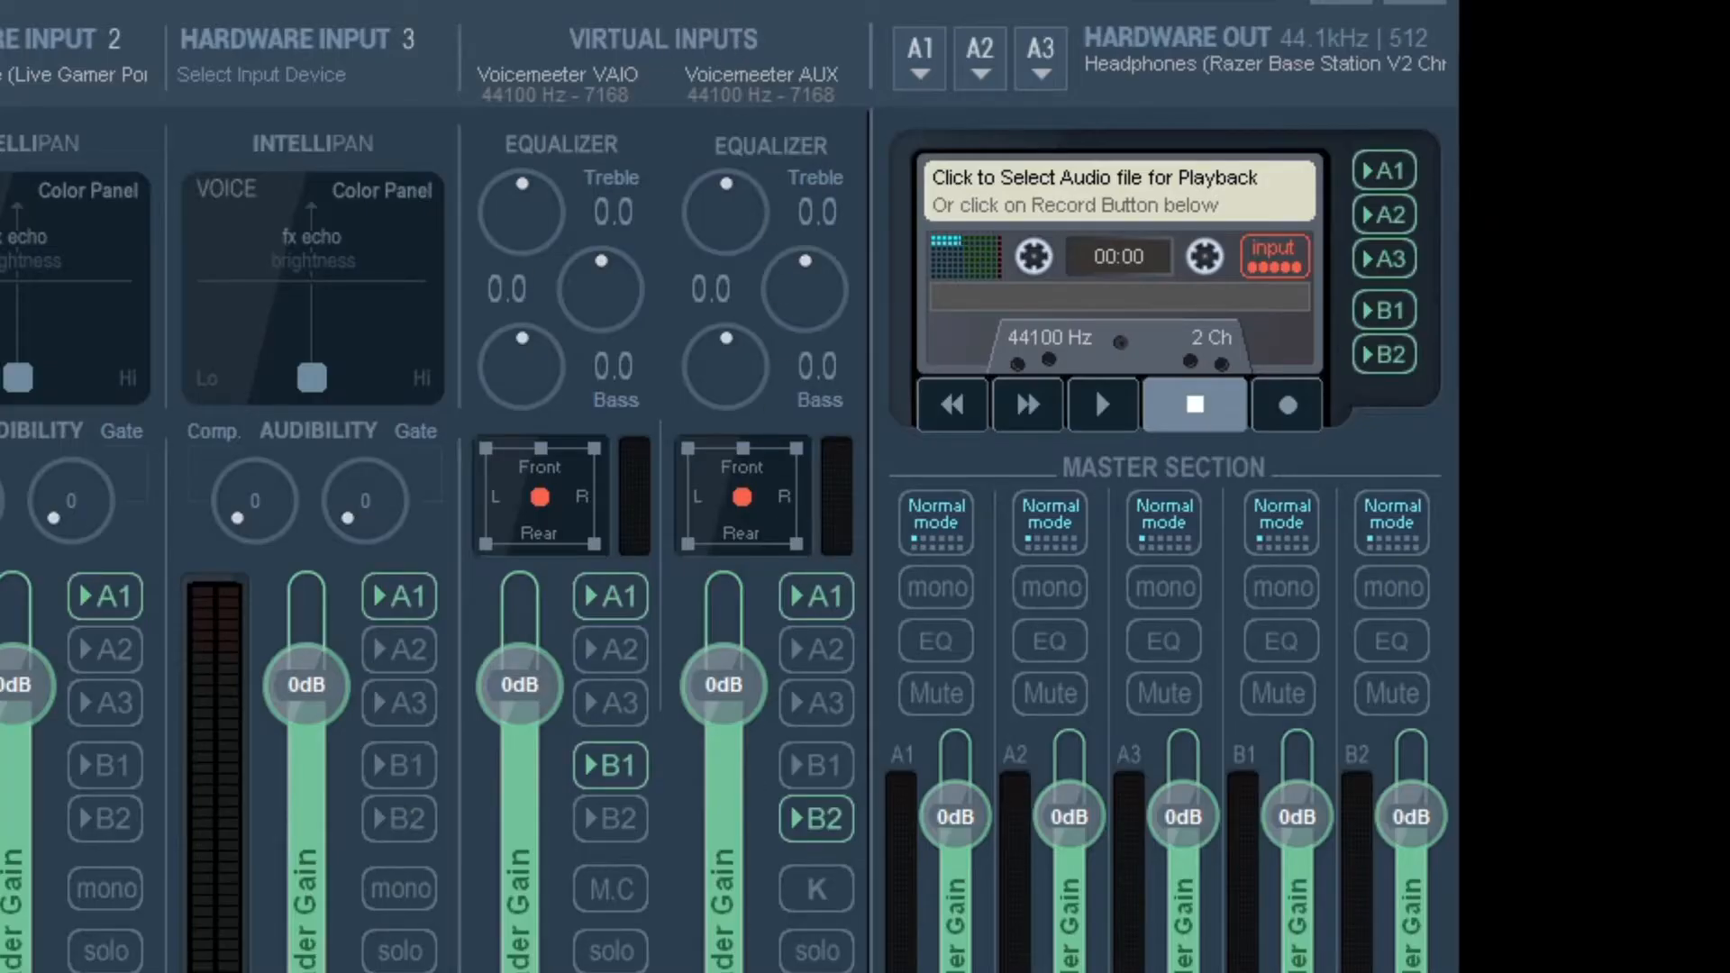
pyautogui.moveTo(784, 94)
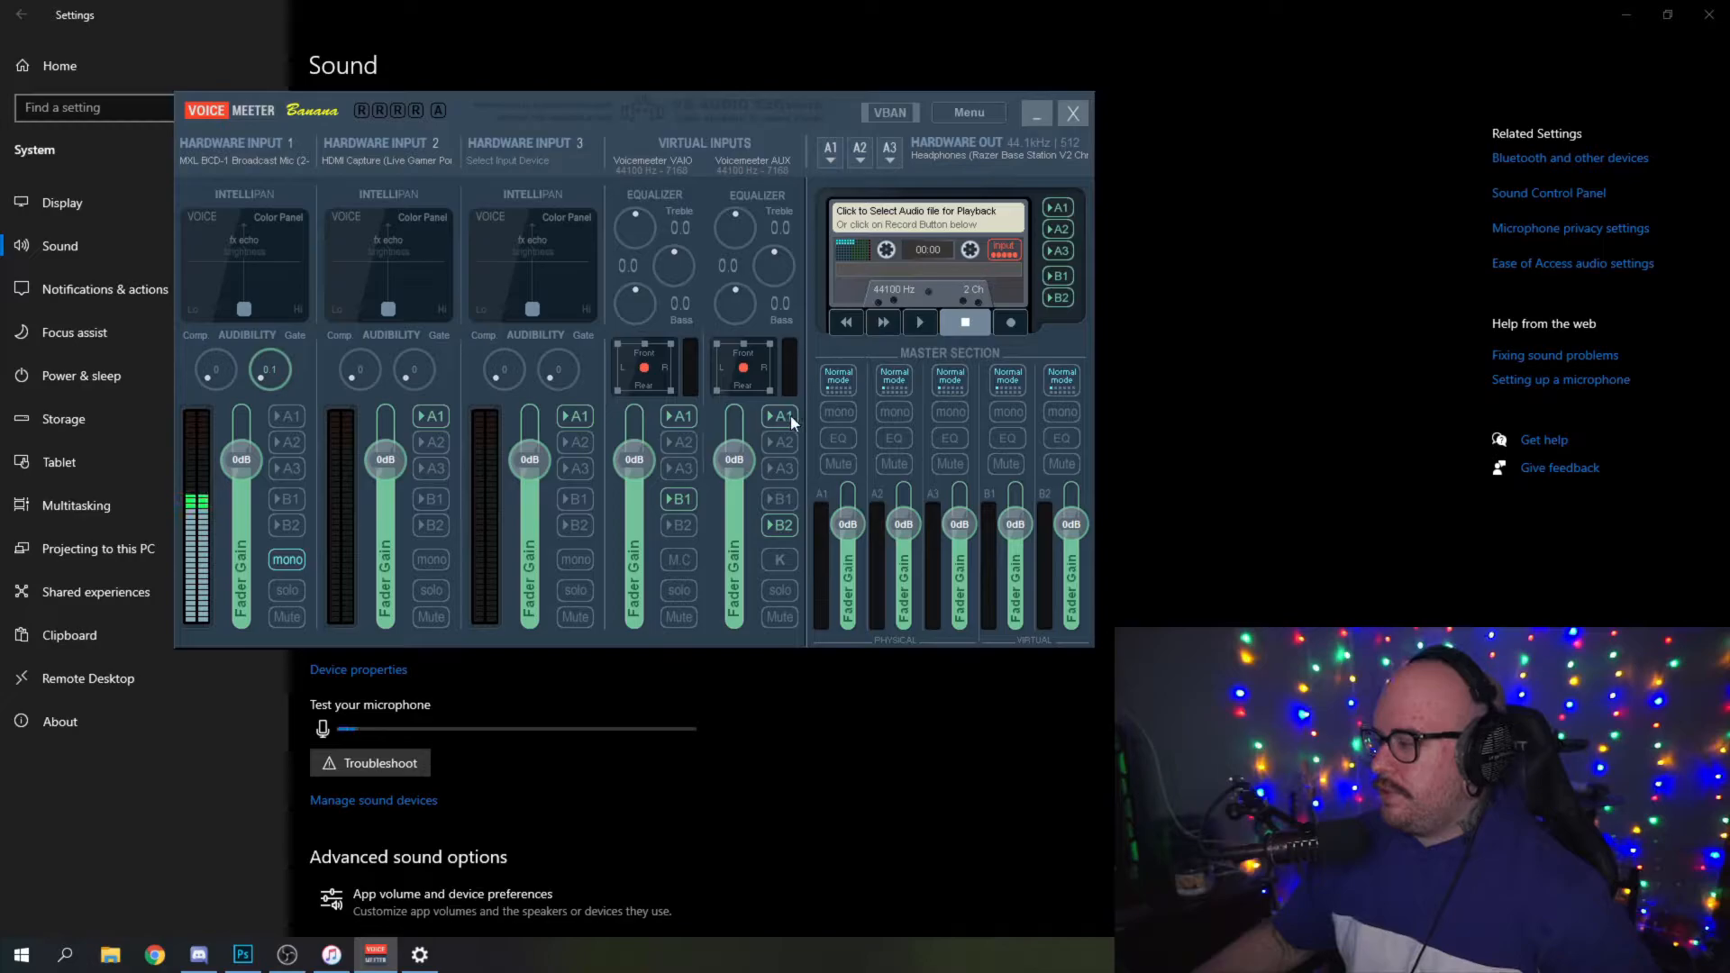
pyautogui.moveTo(952, 170)
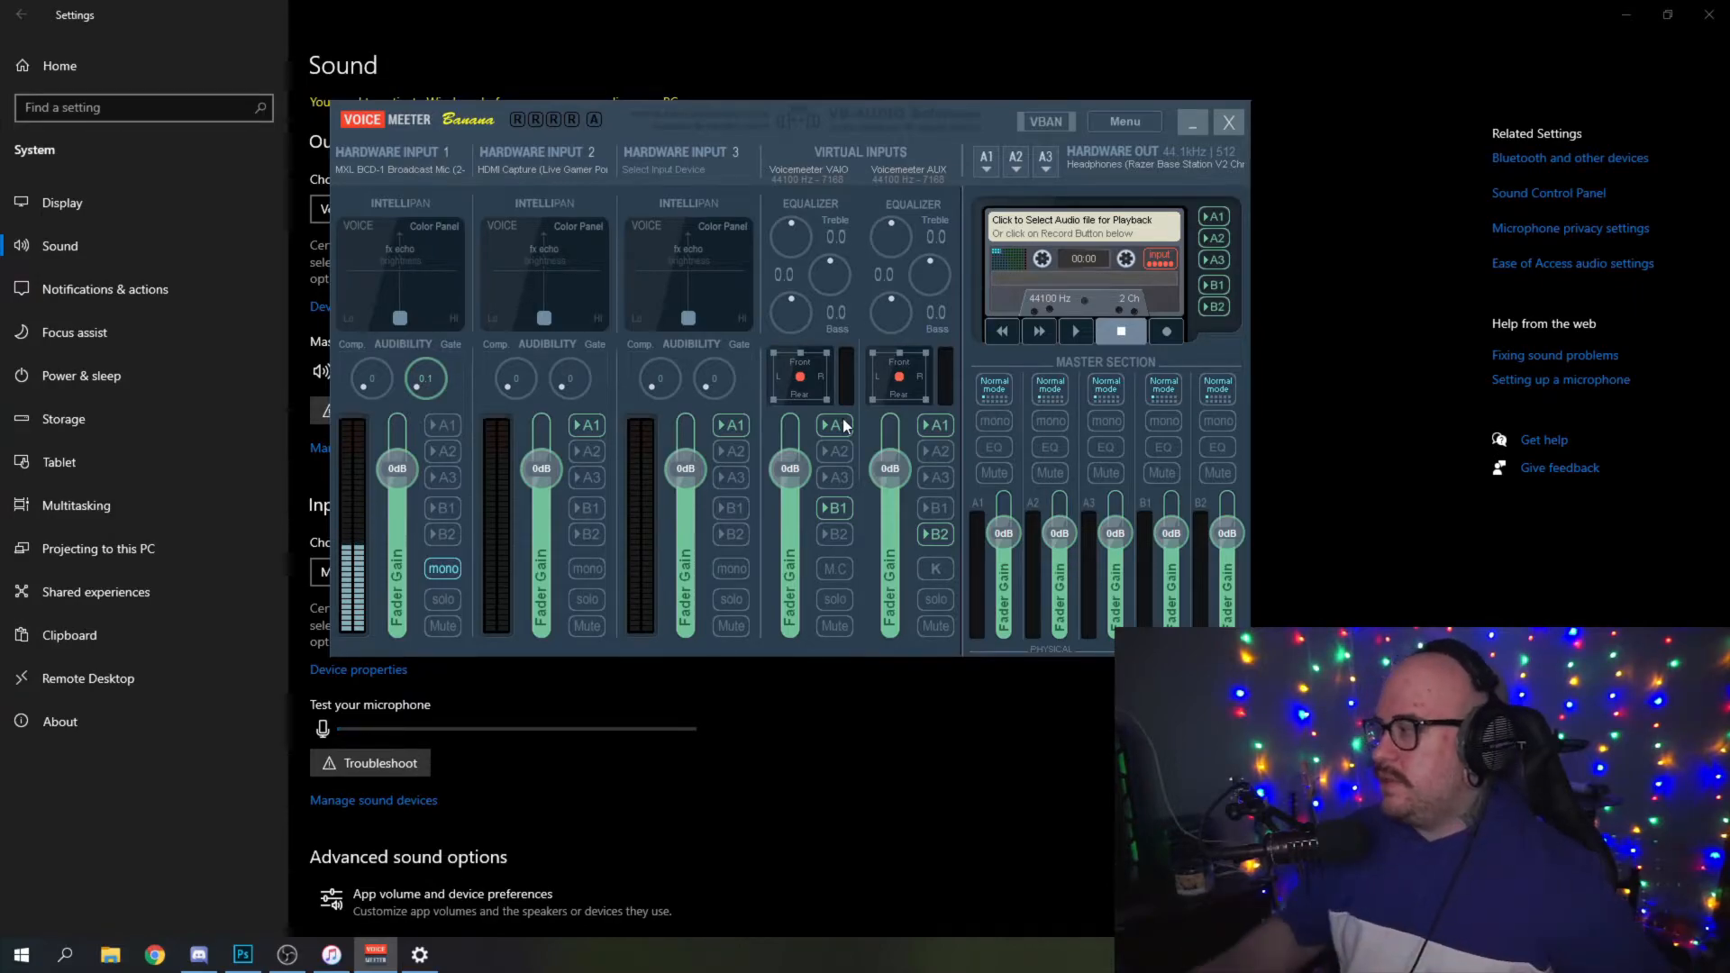
pyautogui.moveTo(915, 322)
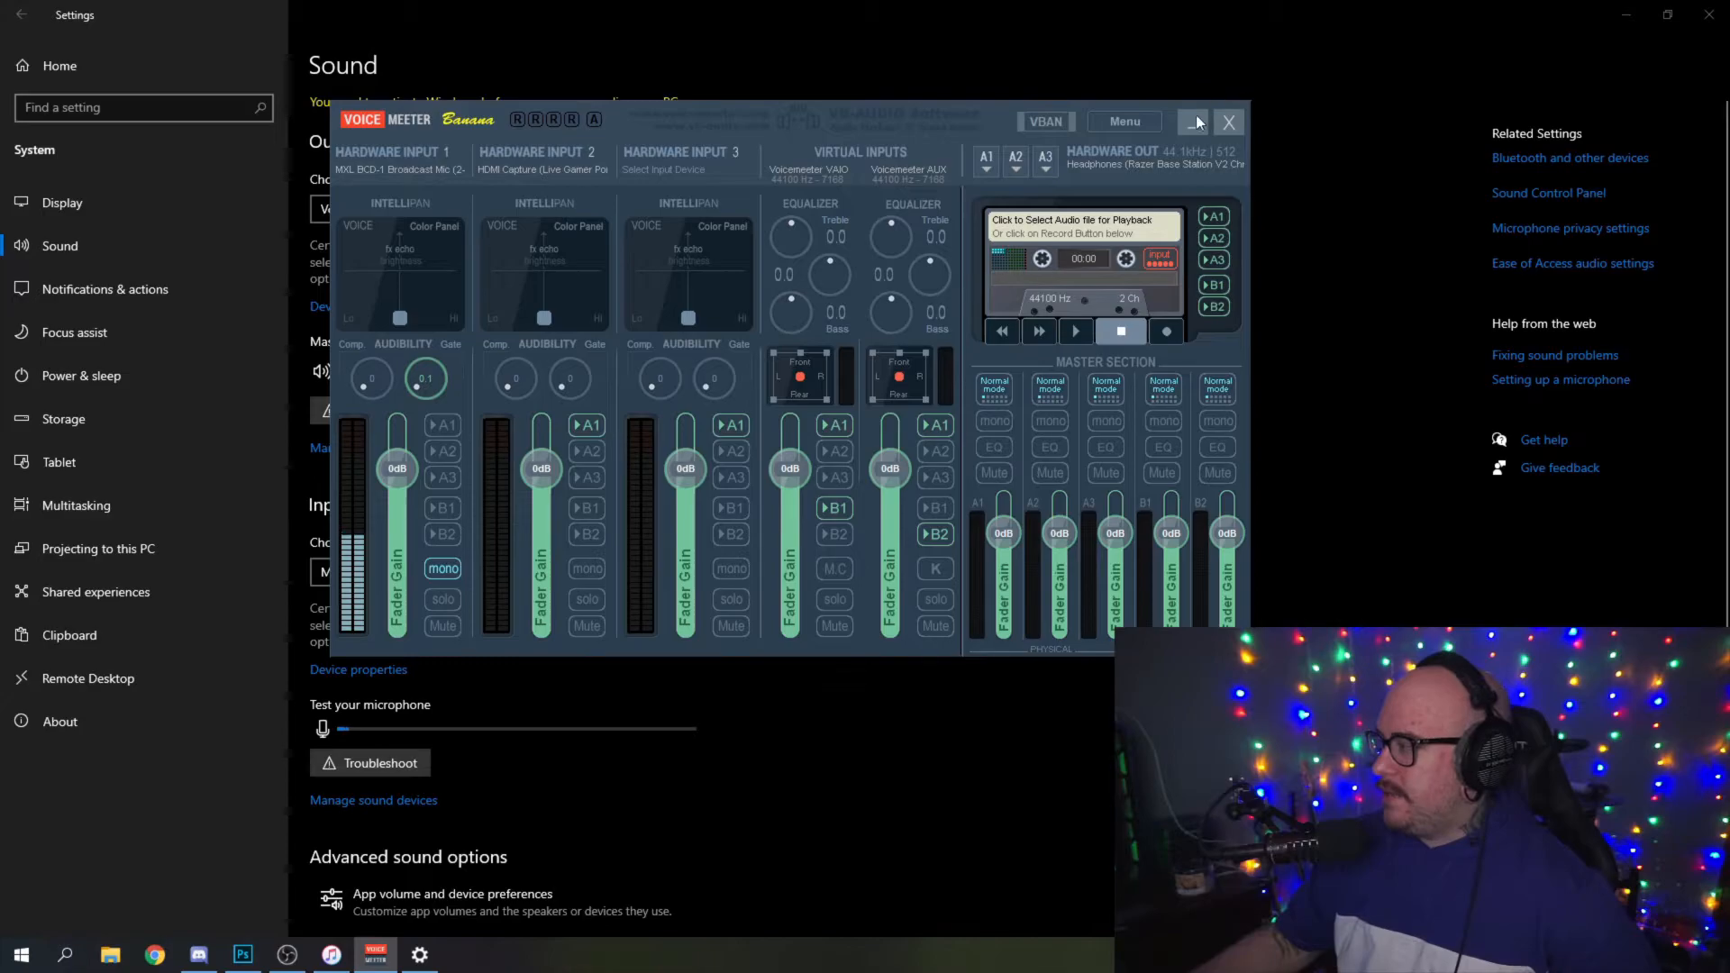
# Minimize the VoiceMeeter mixer to show the Sound page with VoiceMeeter Input output.
pyautogui.click(1228, 121)
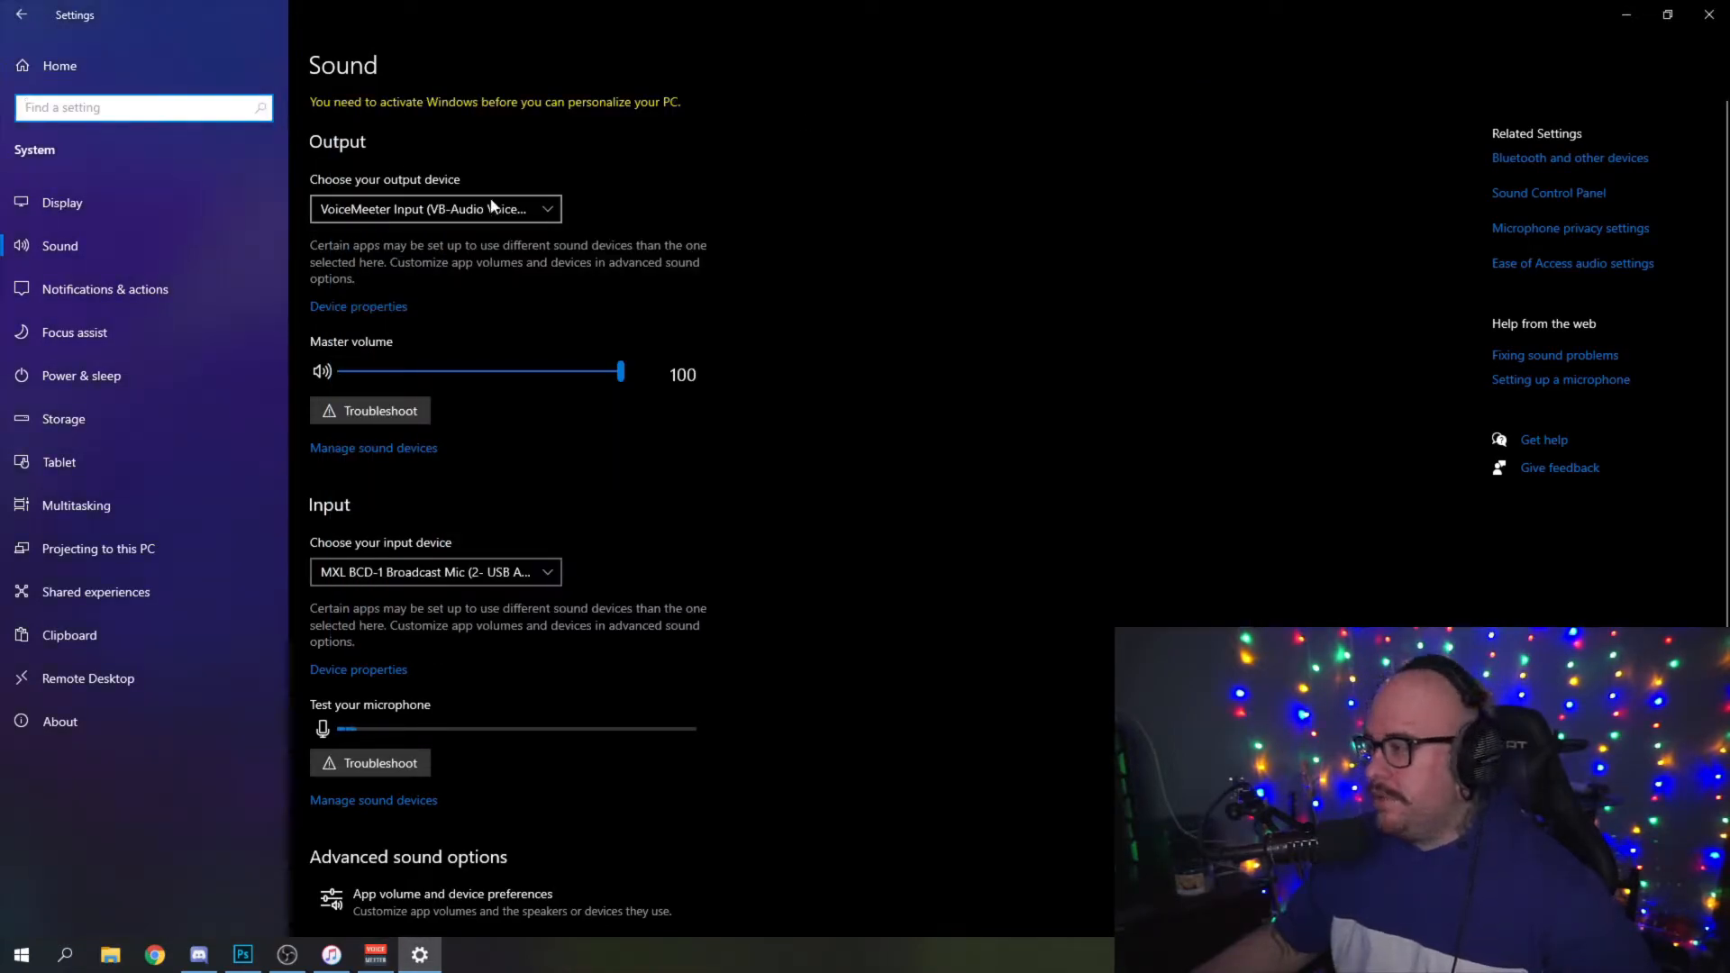
pyautogui.moveTo(847, 461)
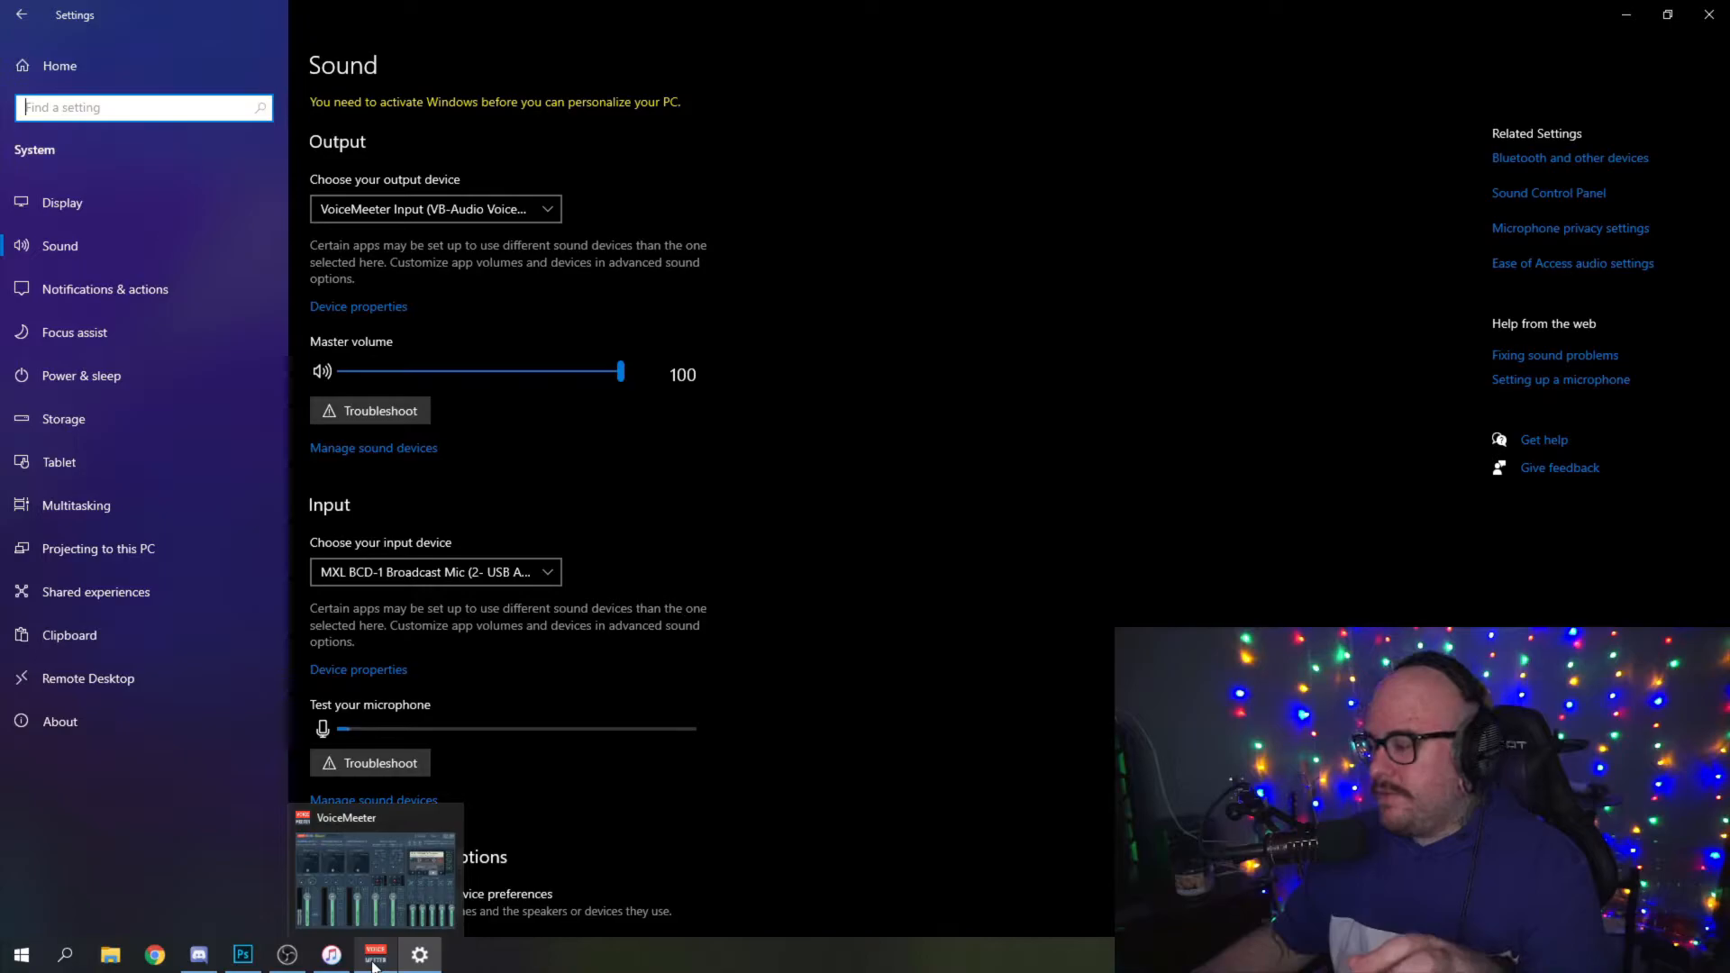
# Restore the VoiceMeeter mixer and raise the A1 headphone fader gain.
pyautogui.click(375, 954)
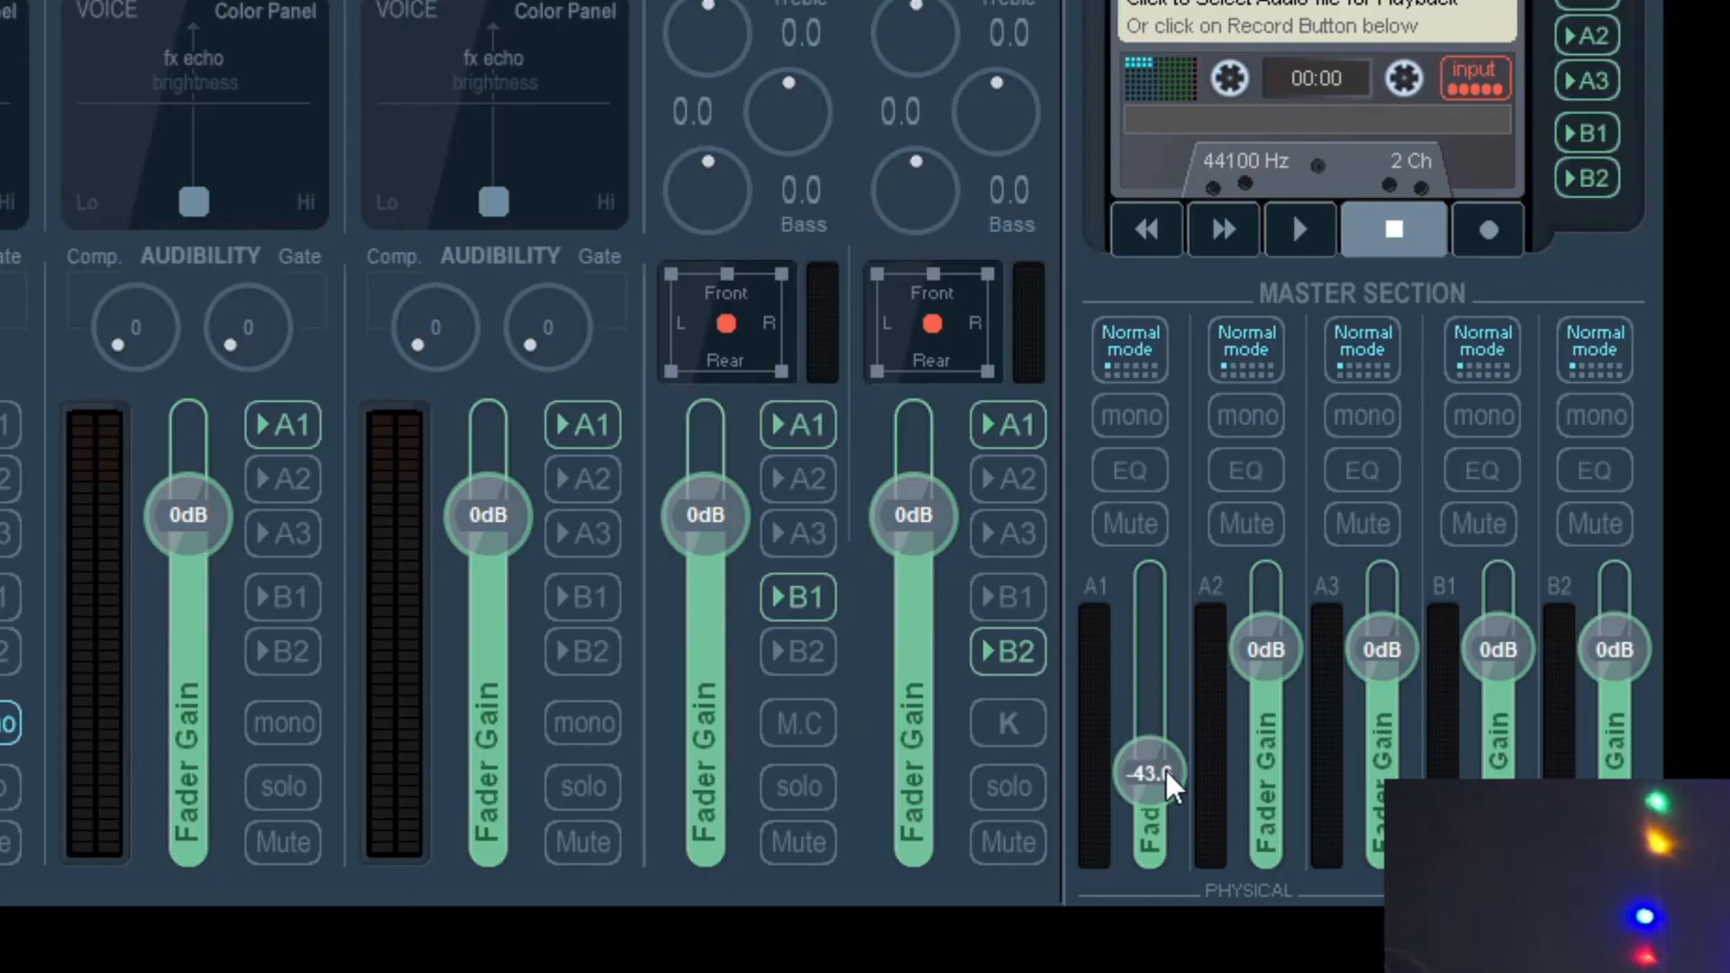
pyautogui.moveTo(1151, 775); pyautogui.dragTo(1151, 649)
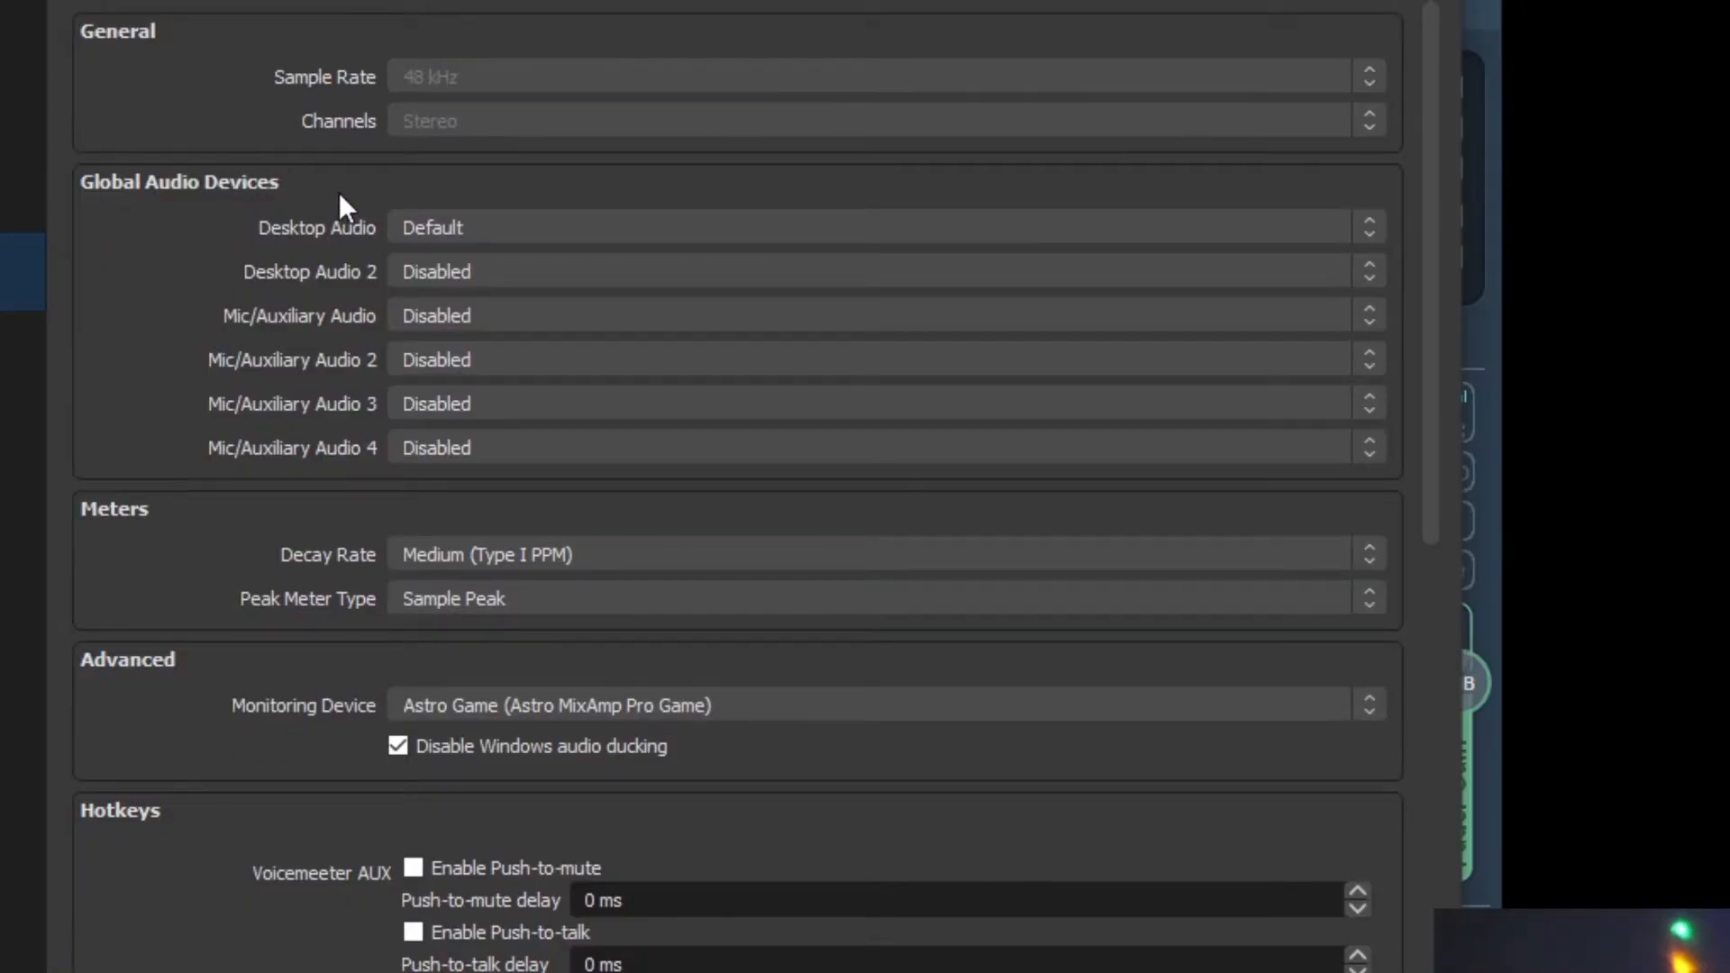
pyautogui.moveTo(966, 227)
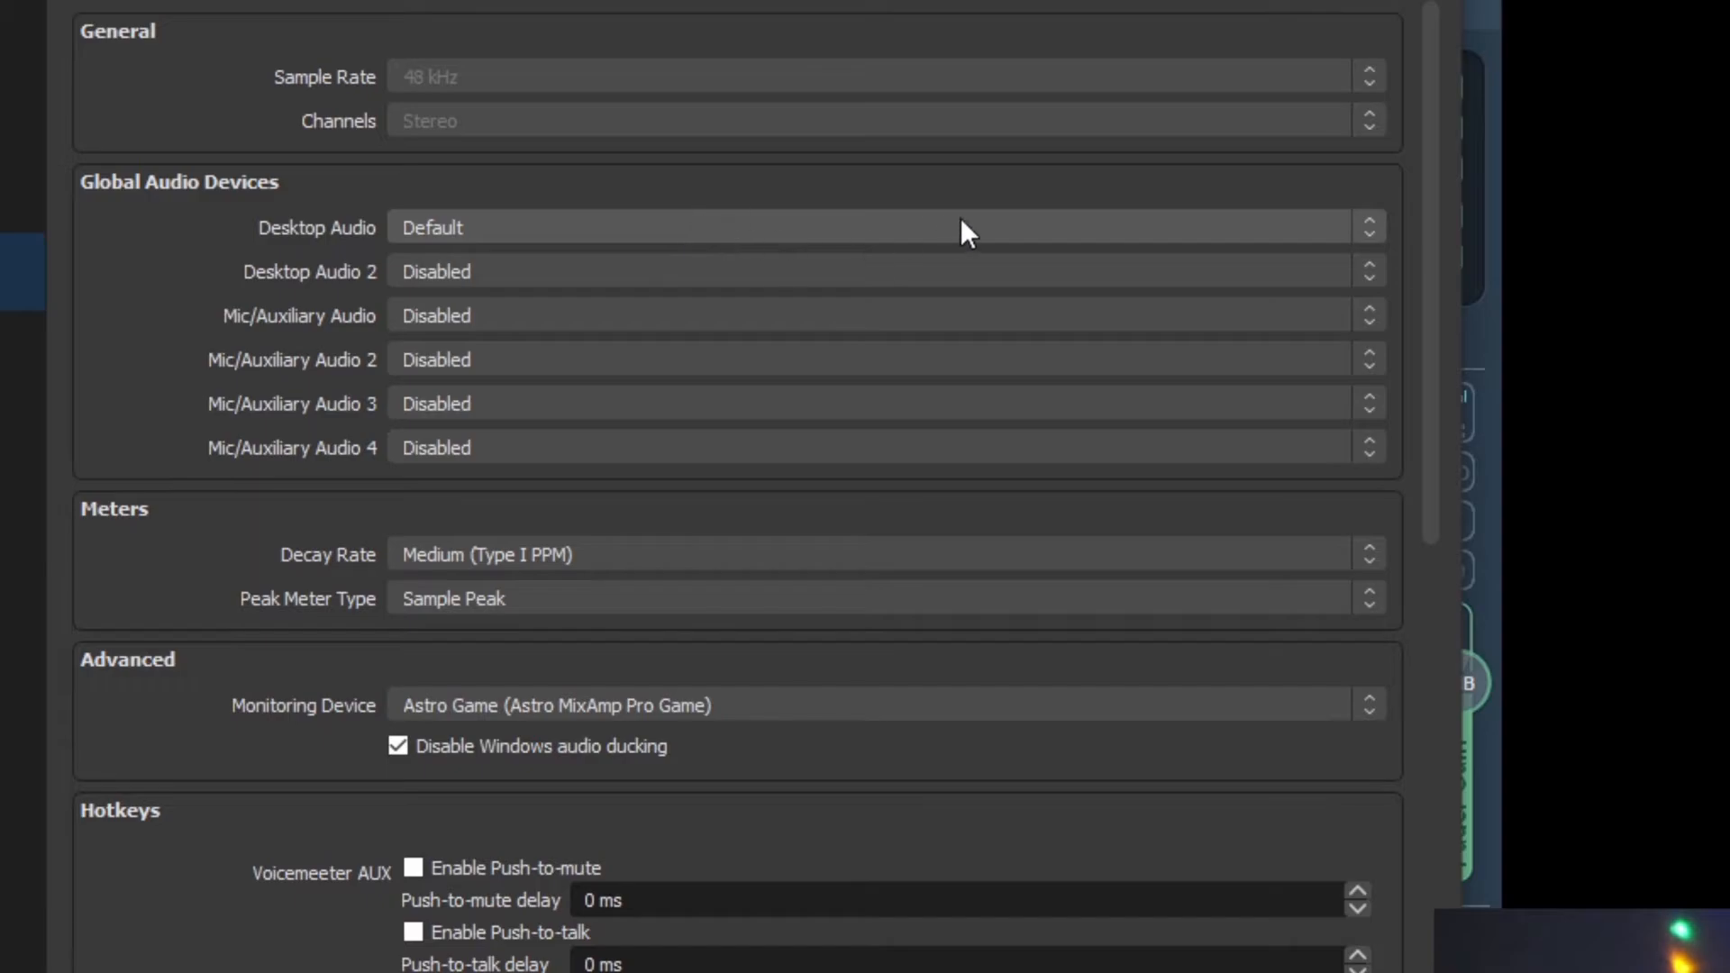
# Choose VoiceMeeter Input for OBS Desktop Audio, then review the A1 output device list.
pyautogui.click(883, 227)
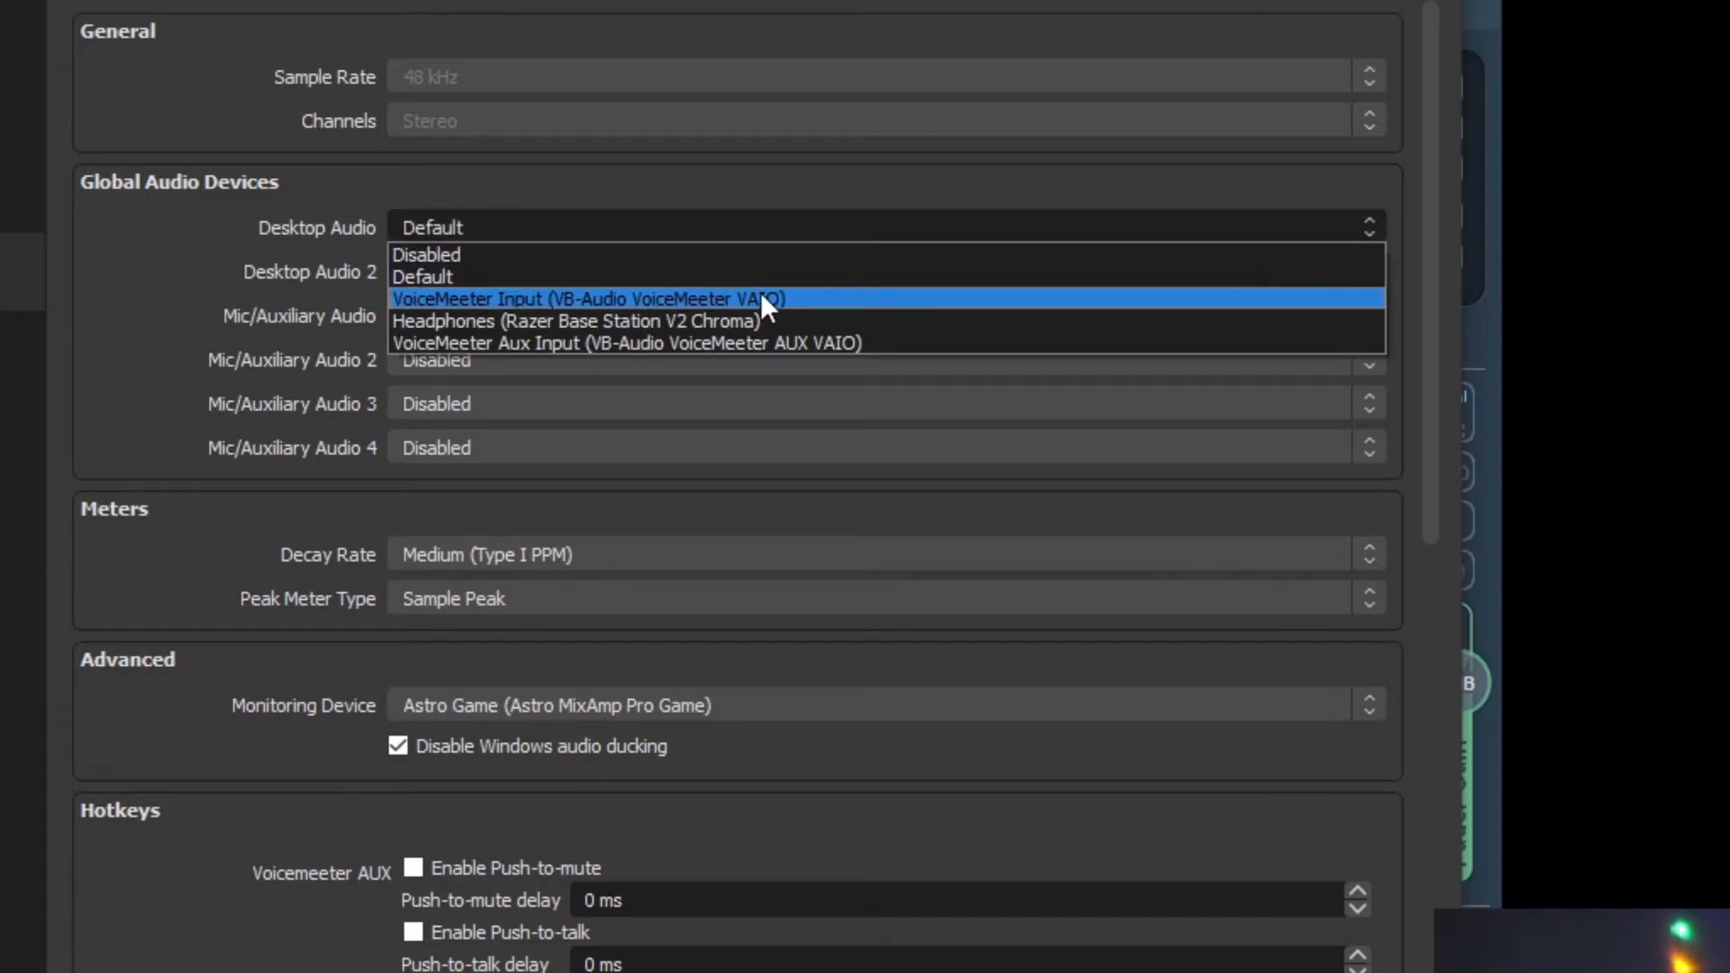
pyautogui.moveTo(795, 307)
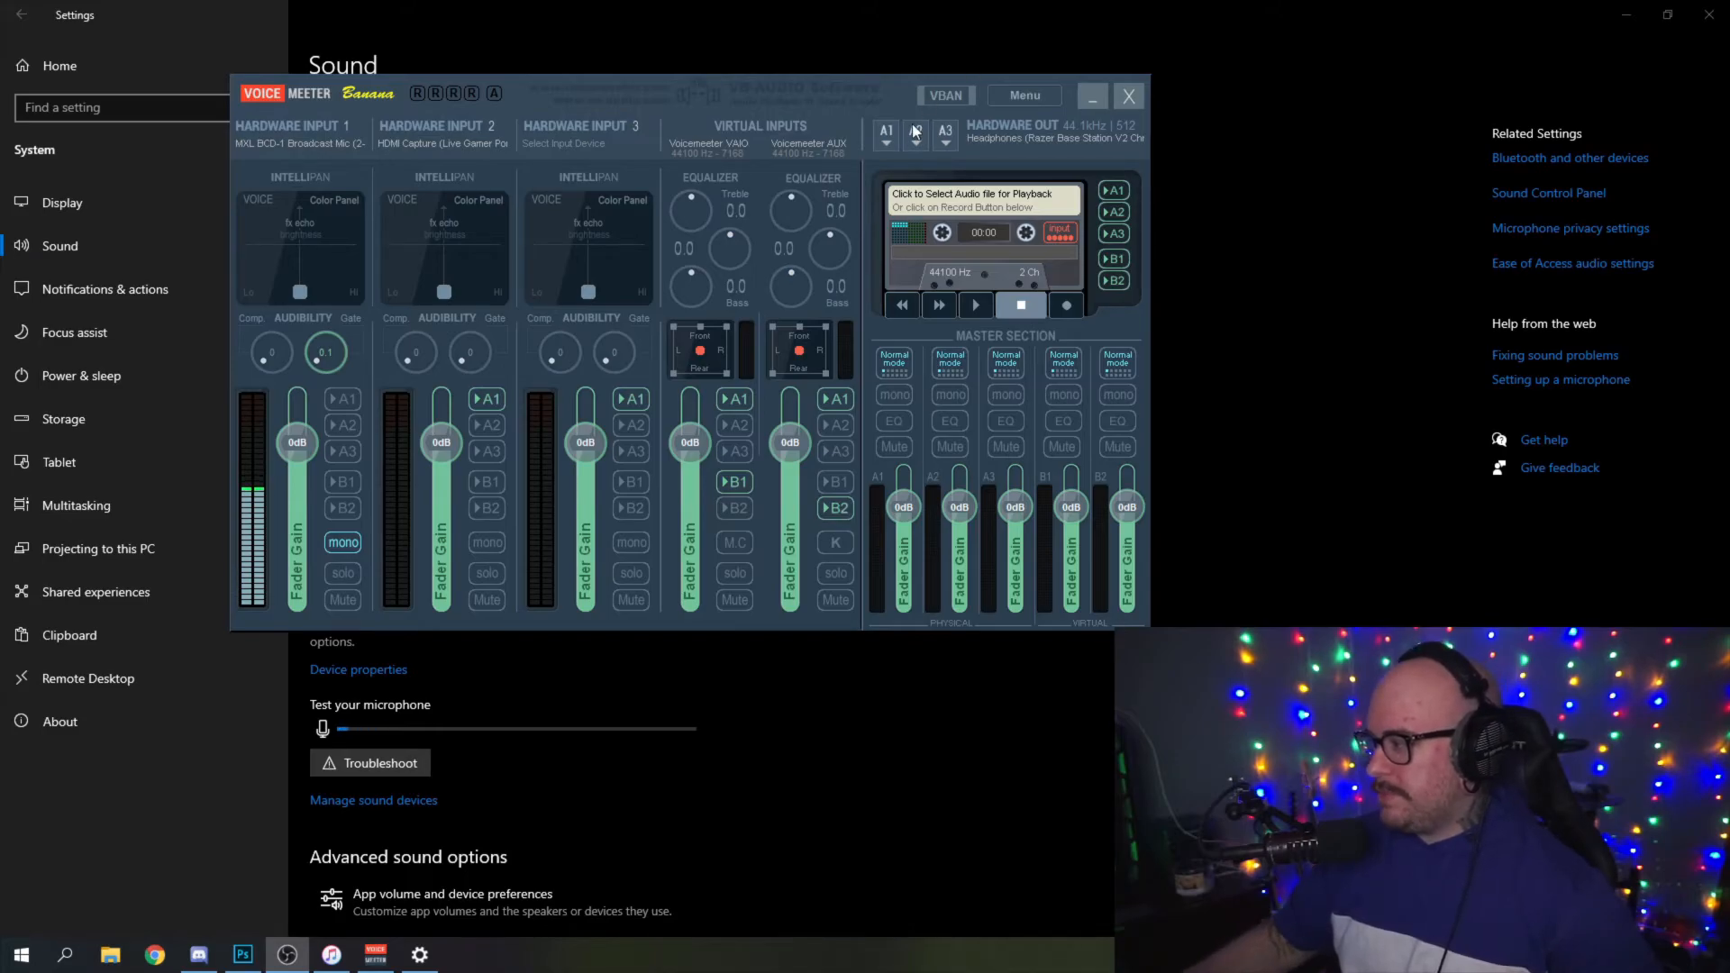
pyautogui.click(887, 144)
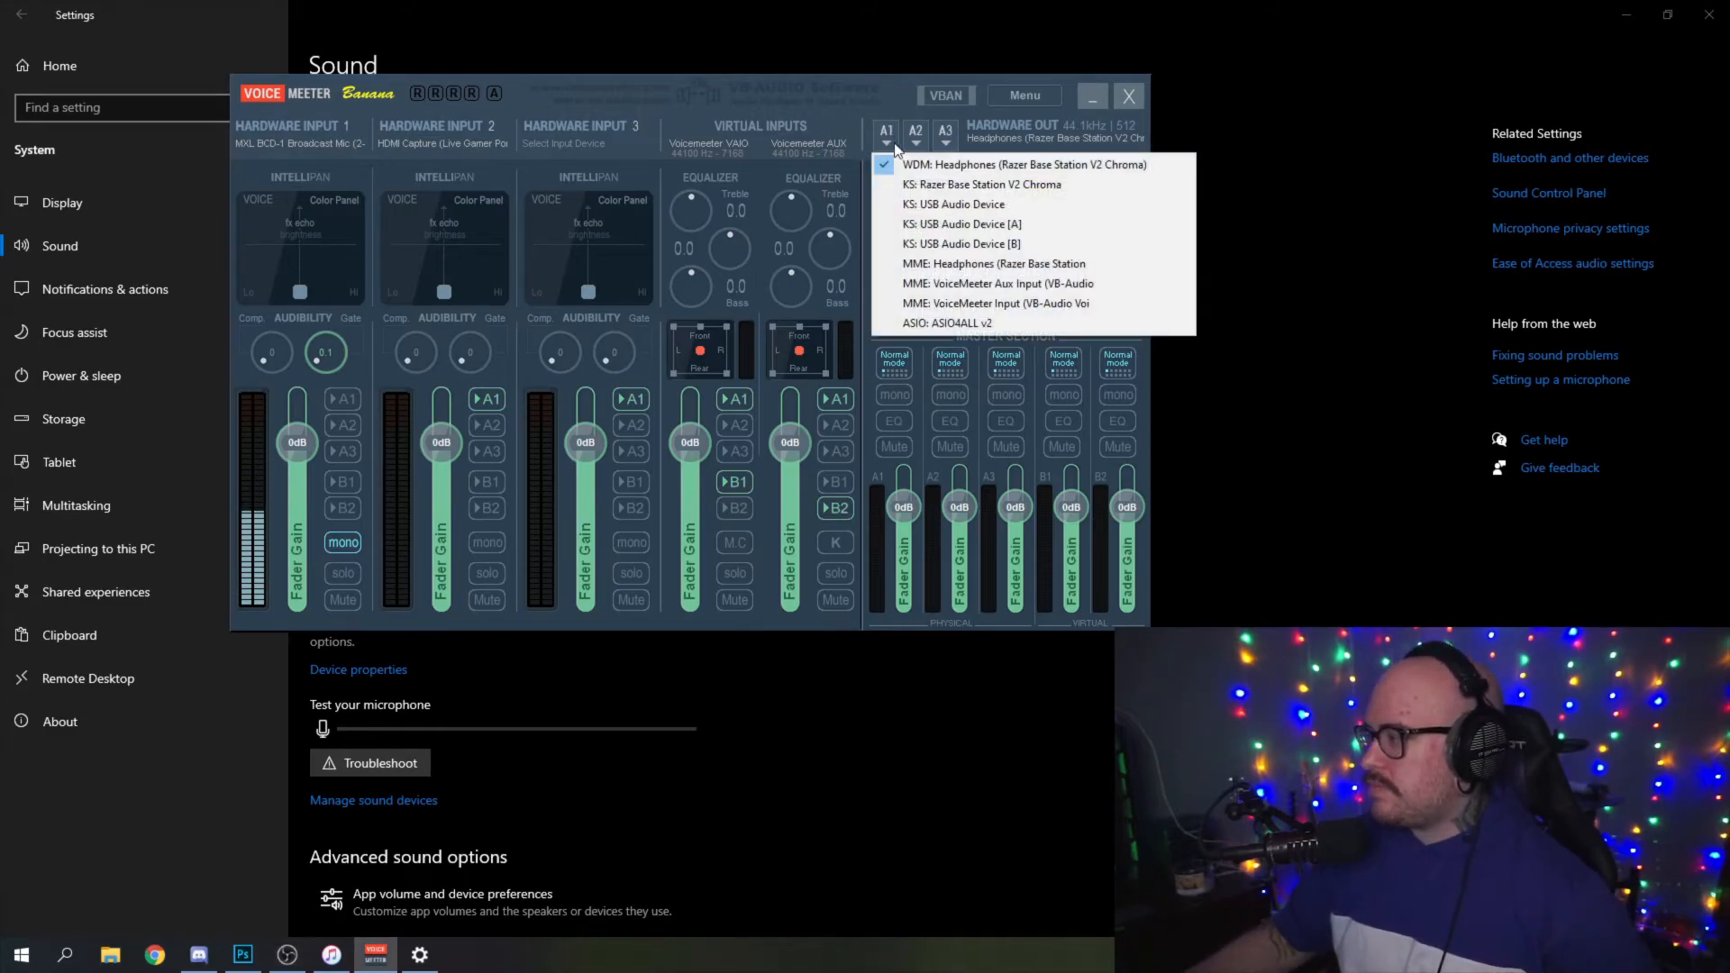